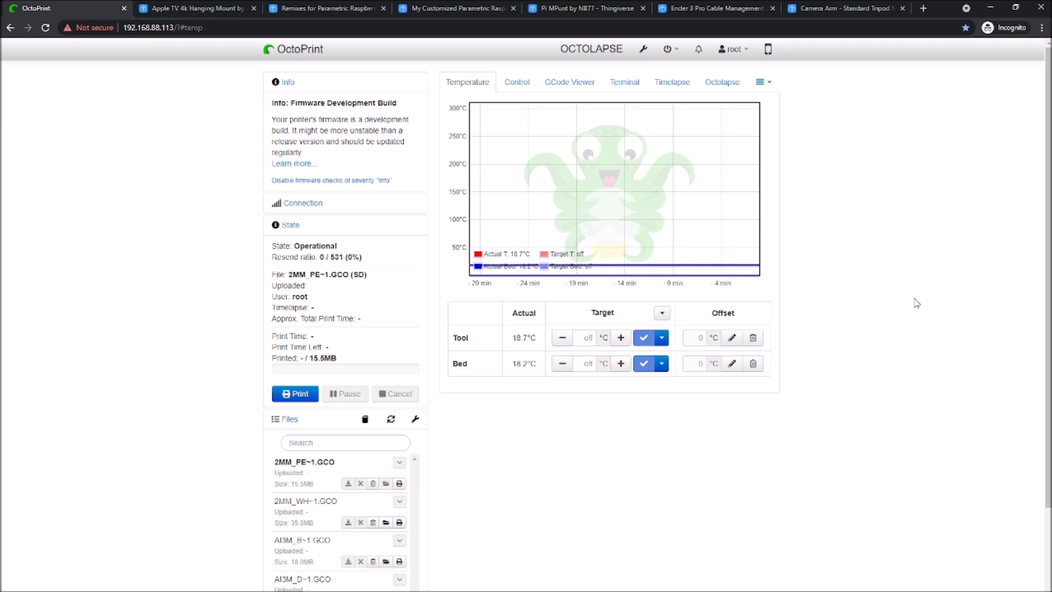
{"action": "mouse_move", "coordinate": [381, 541]}
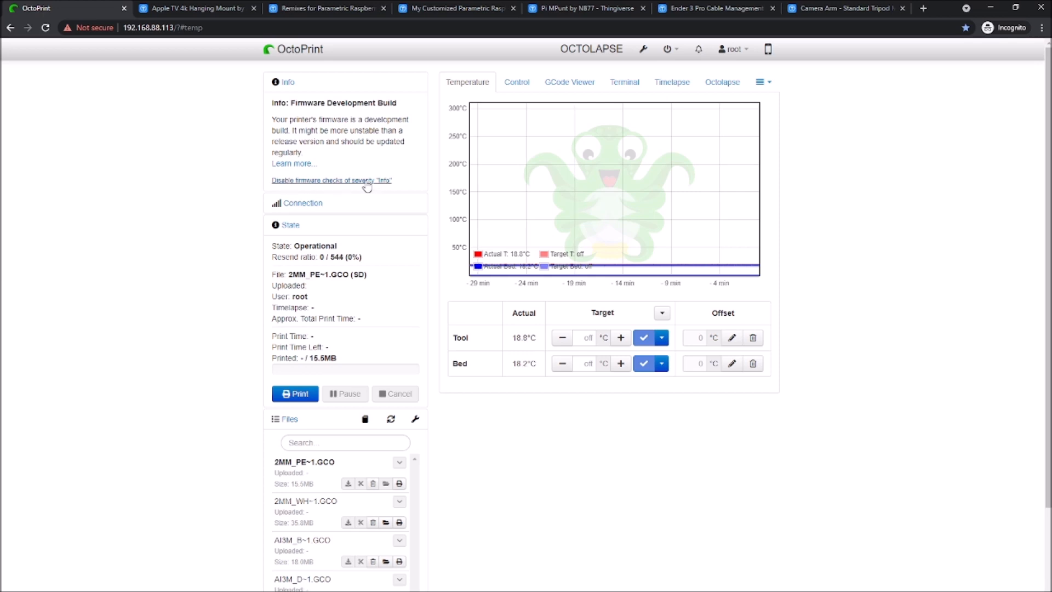
Collapse the firmware notice, then check the USB/115200/Anycubic Vyper connection settings and hide them again.
{"action": "left_click", "coordinate": [330, 180]}
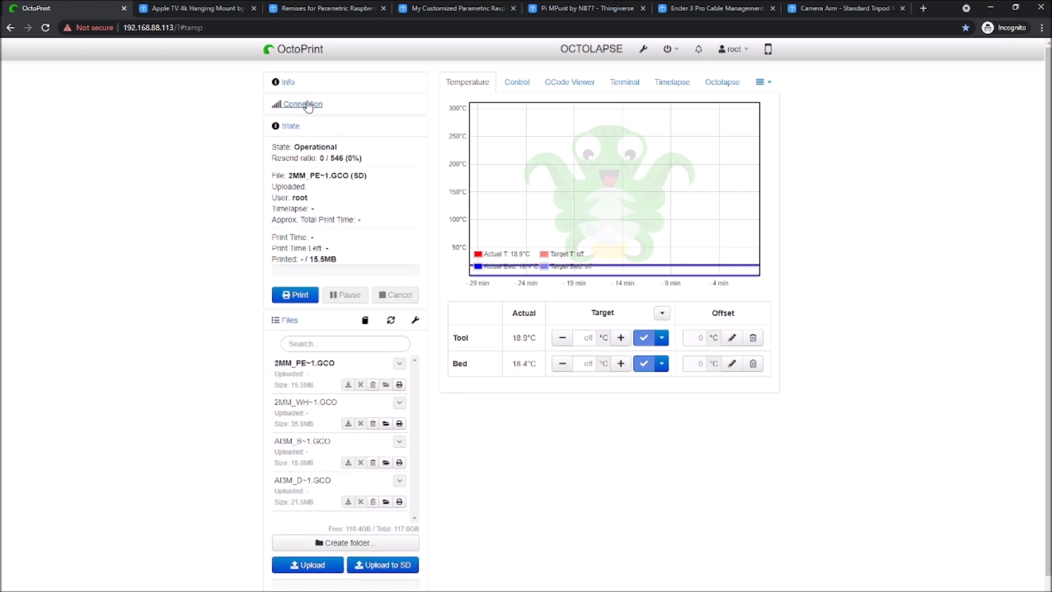
{"action": "left_click", "coordinate": [302, 105]}
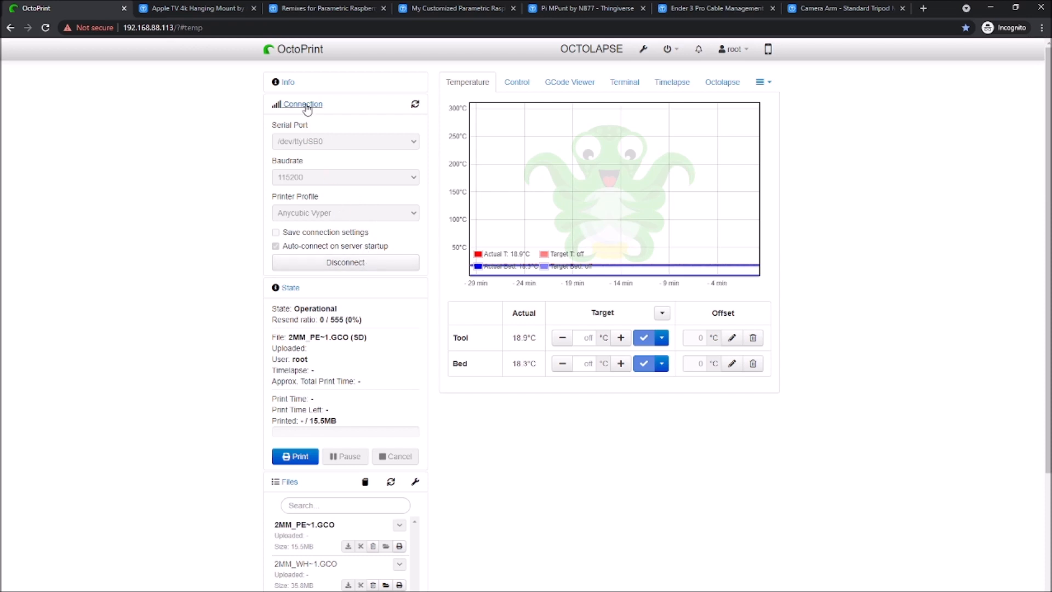
{"action": "left_click", "coordinate": [300, 104]}
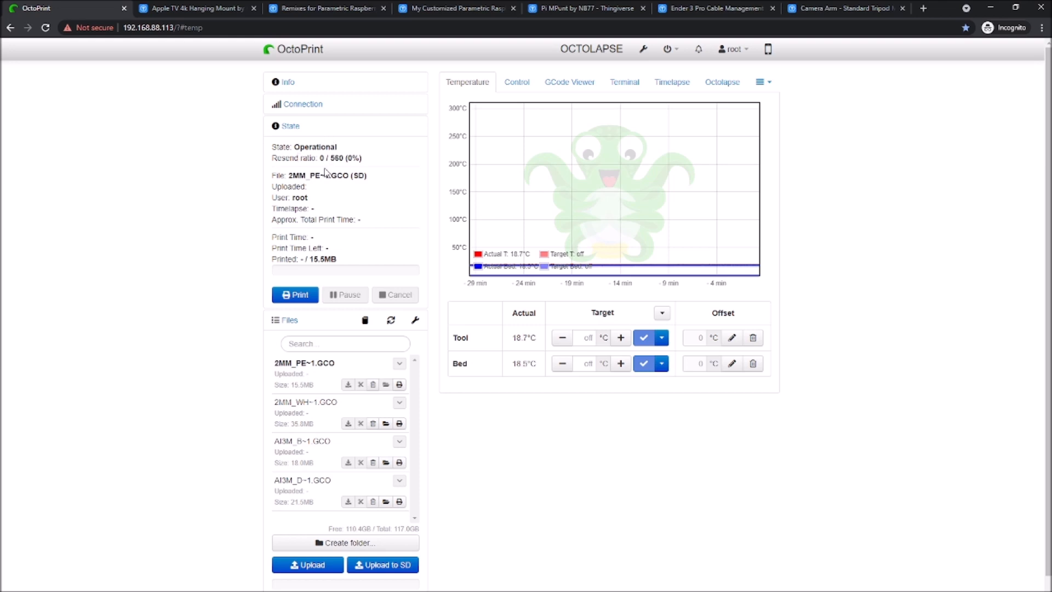
{"action": "mouse_move", "coordinate": [294, 295]}
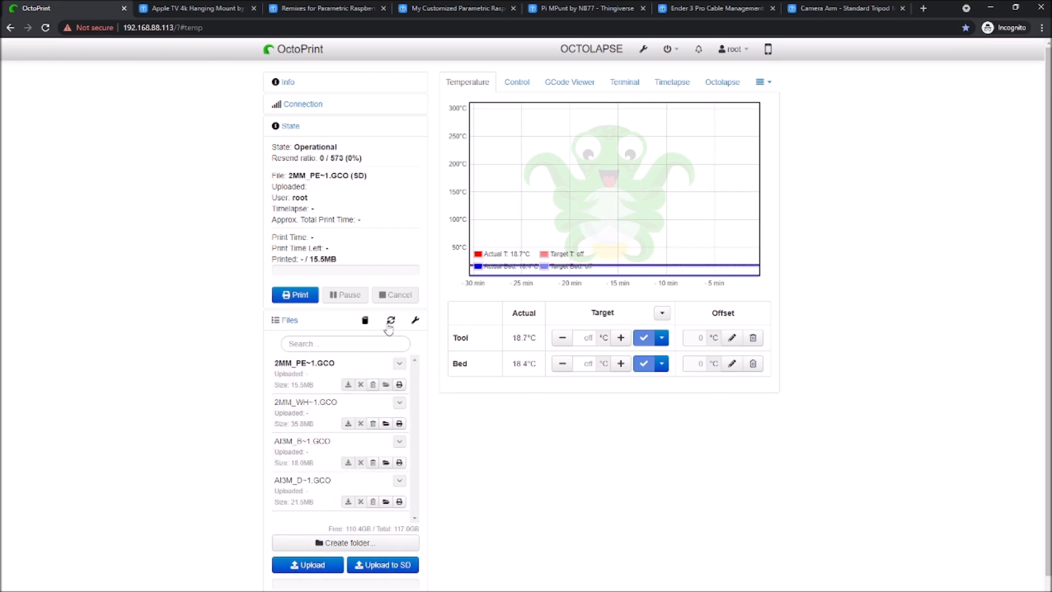
{"action": "mouse_move", "coordinate": [390, 320]}
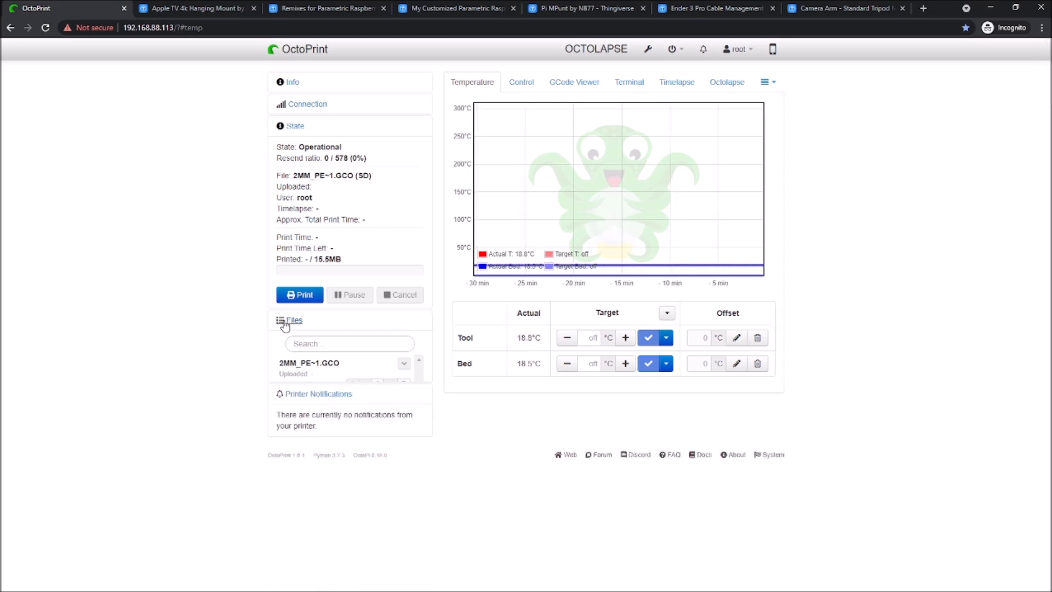
{"action": "left_click", "coordinate": [662, 312]}
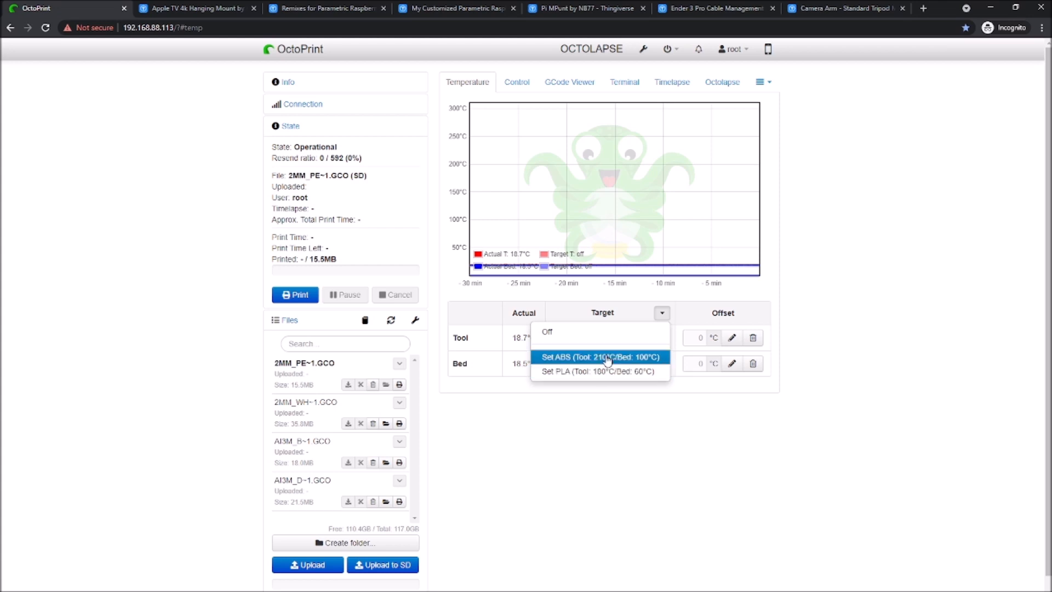
{"action": "mouse_move", "coordinate": [600, 372]}
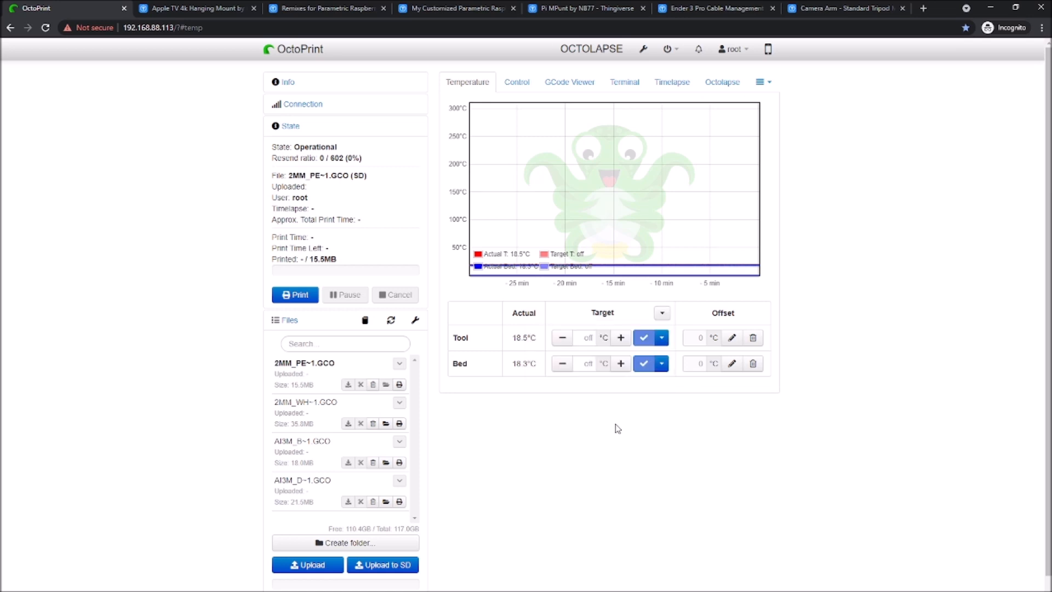
{"action": "mouse_move", "coordinate": [524, 154]}
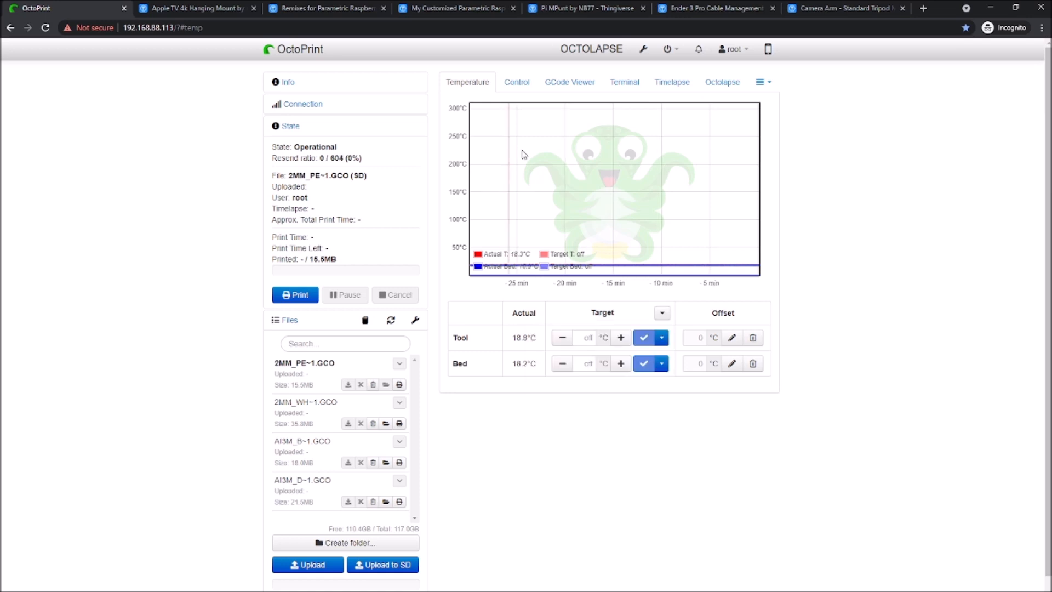
Tour the Control webcam view, the G-code viewer and the PrettyGCode visualizer.
{"action": "left_click", "coordinate": [516, 82]}
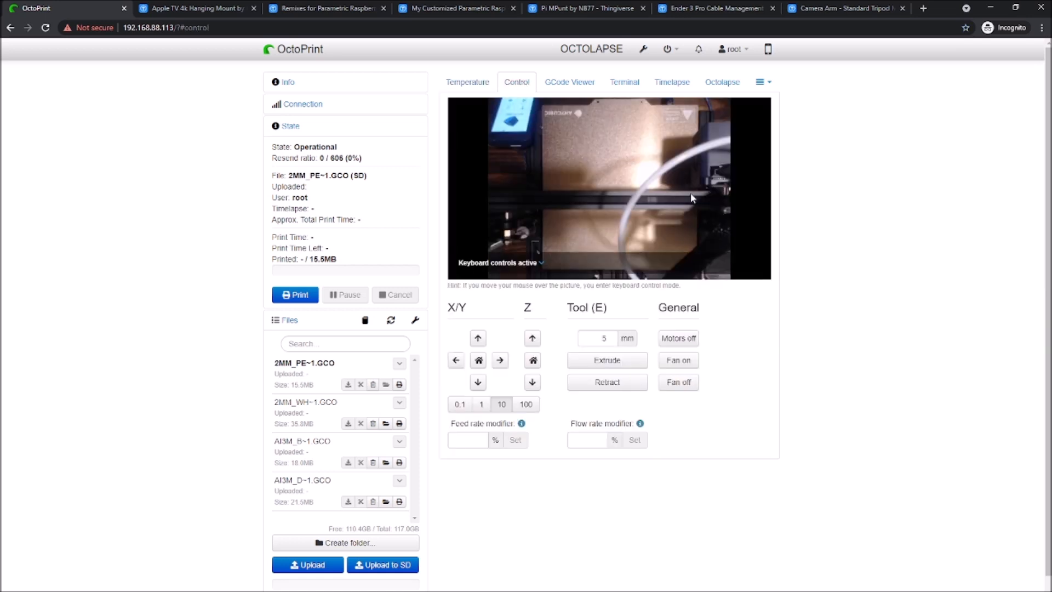
{"action": "mouse_move", "coordinate": [602, 189]}
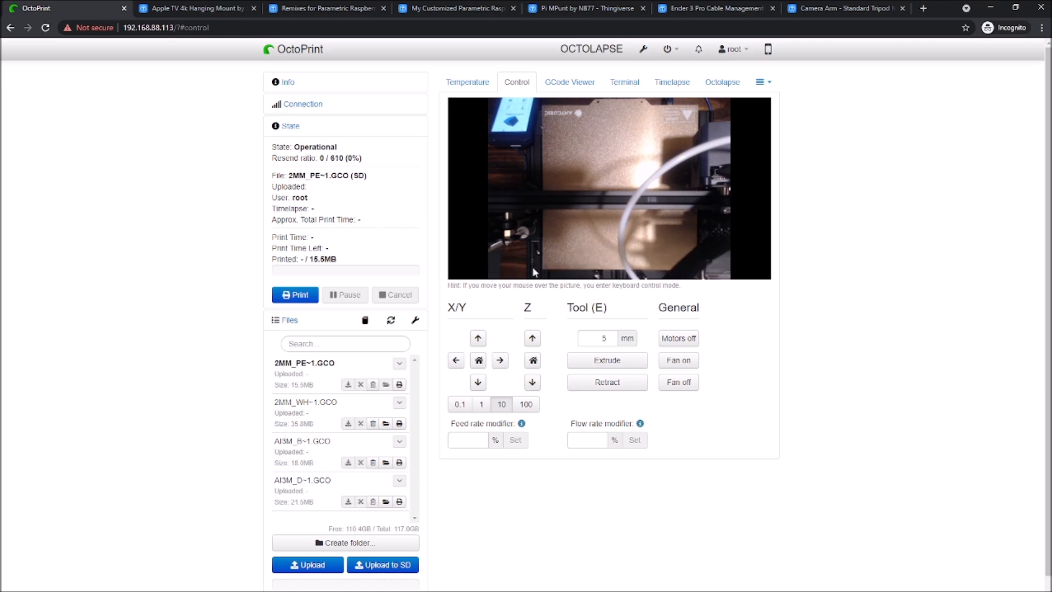
{"action": "mouse_move", "coordinate": [610, 182]}
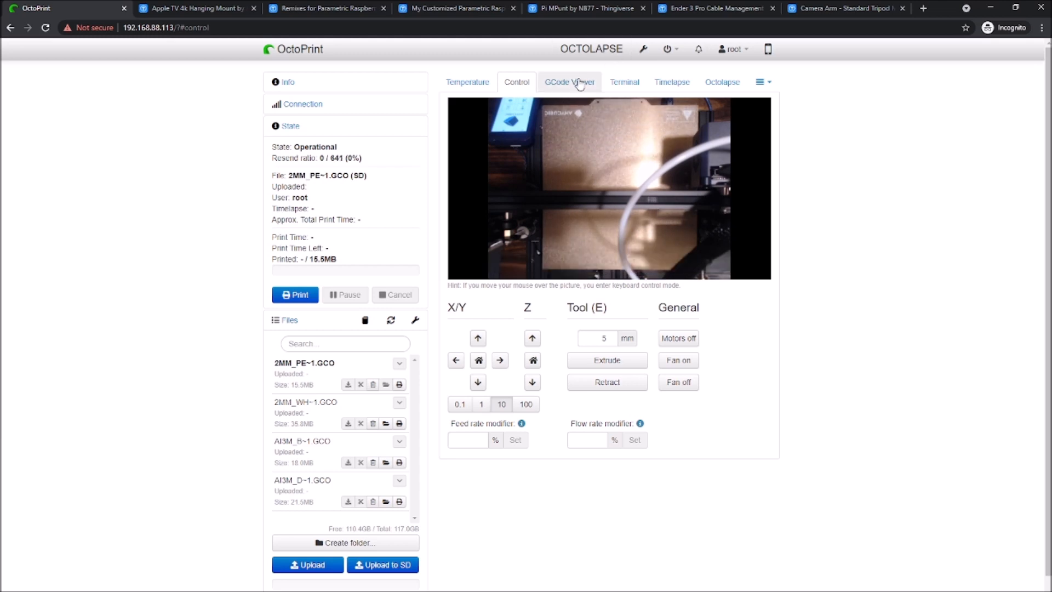
{"action": "left_click", "coordinate": [569, 82]}
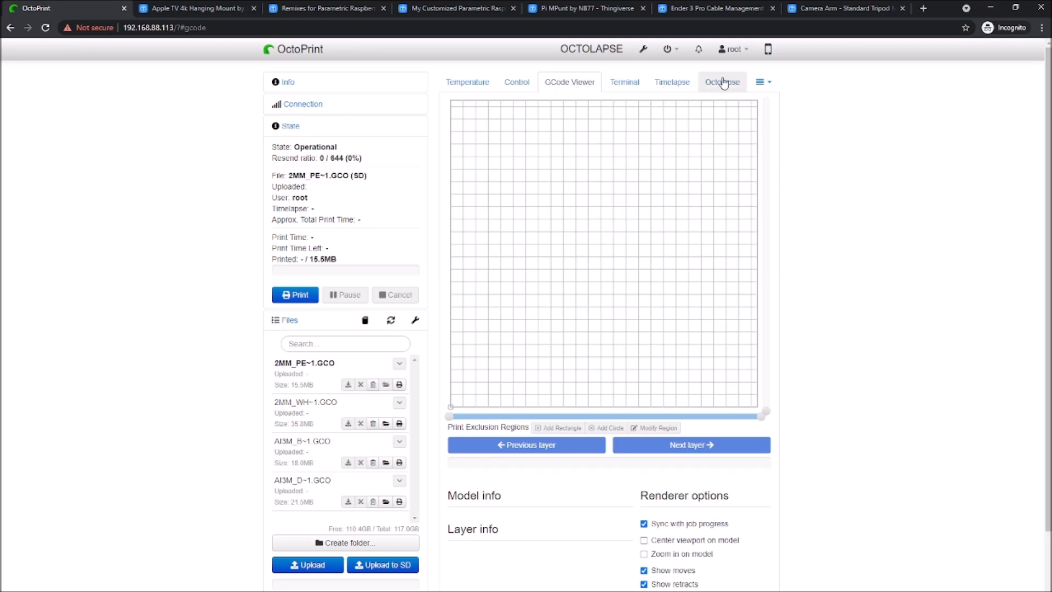
{"action": "left_click", "coordinate": [758, 82]}
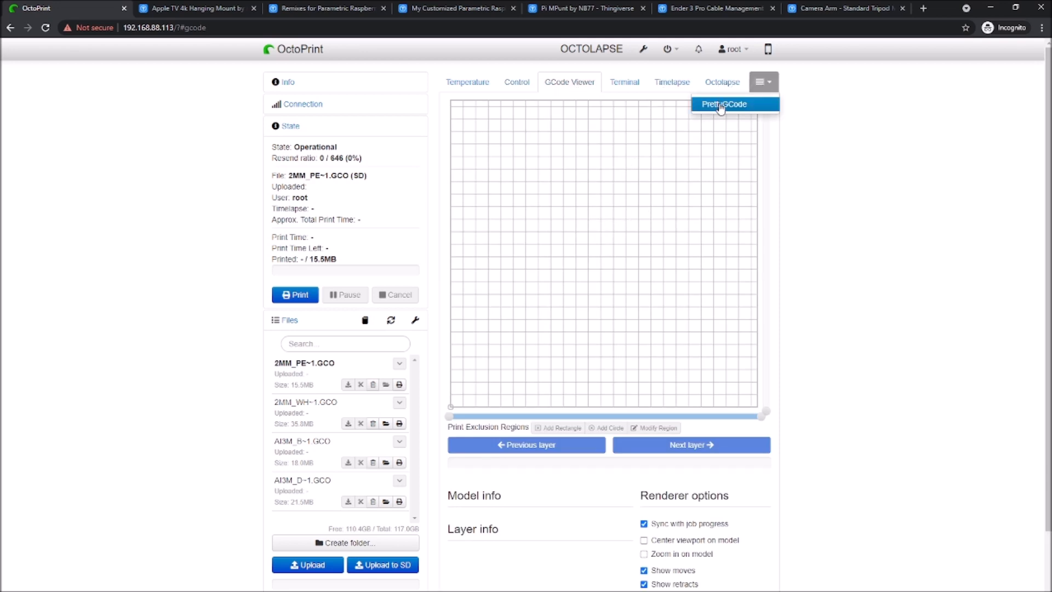
{"action": "left_click", "coordinate": [723, 104]}
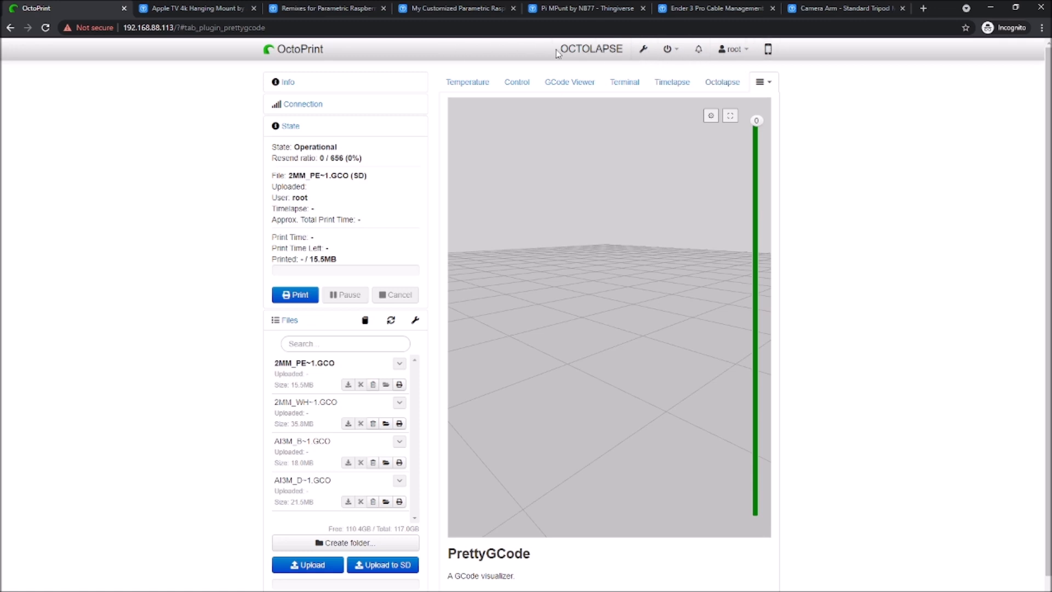
View the Octolapse and Timelapse pages, then switch to the Apple TV 4k Hanging Mount tab.
{"action": "left_click", "coordinate": [722, 82]}
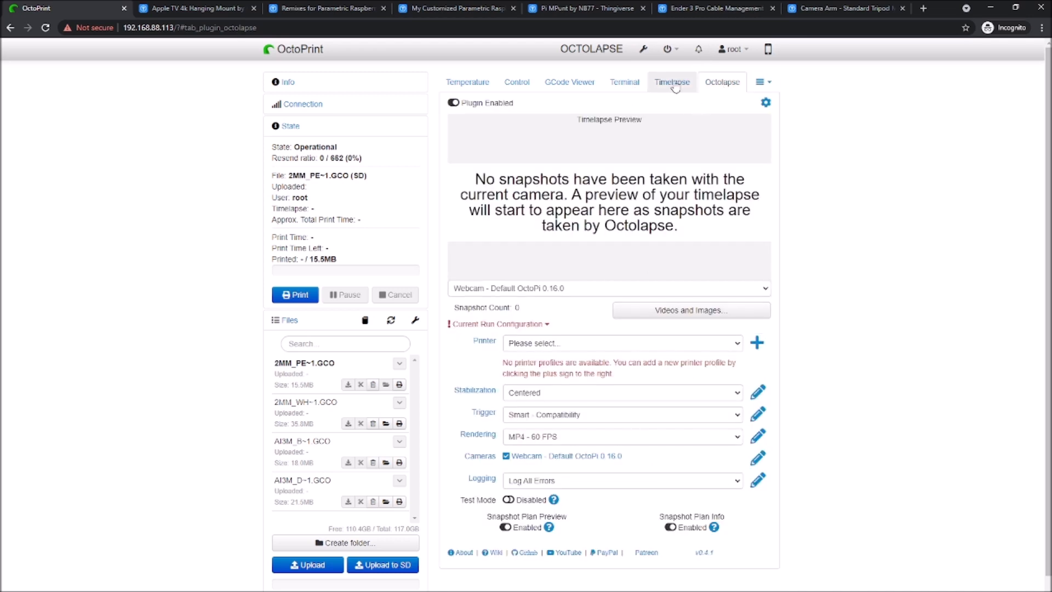
{"action": "left_click", "coordinate": [670, 82]}
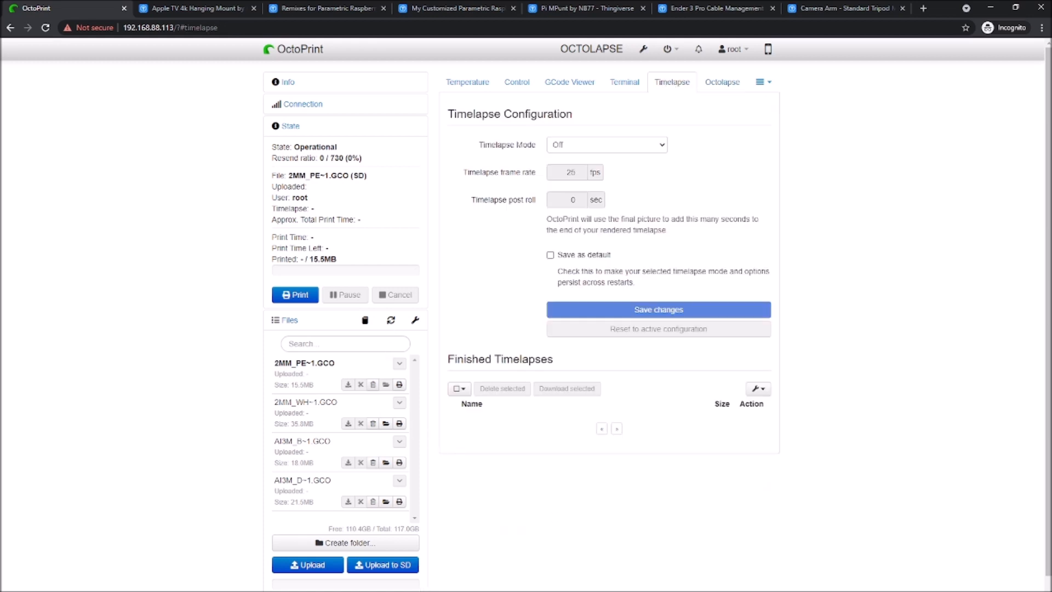
{"action": "left_click", "coordinate": [195, 7]}
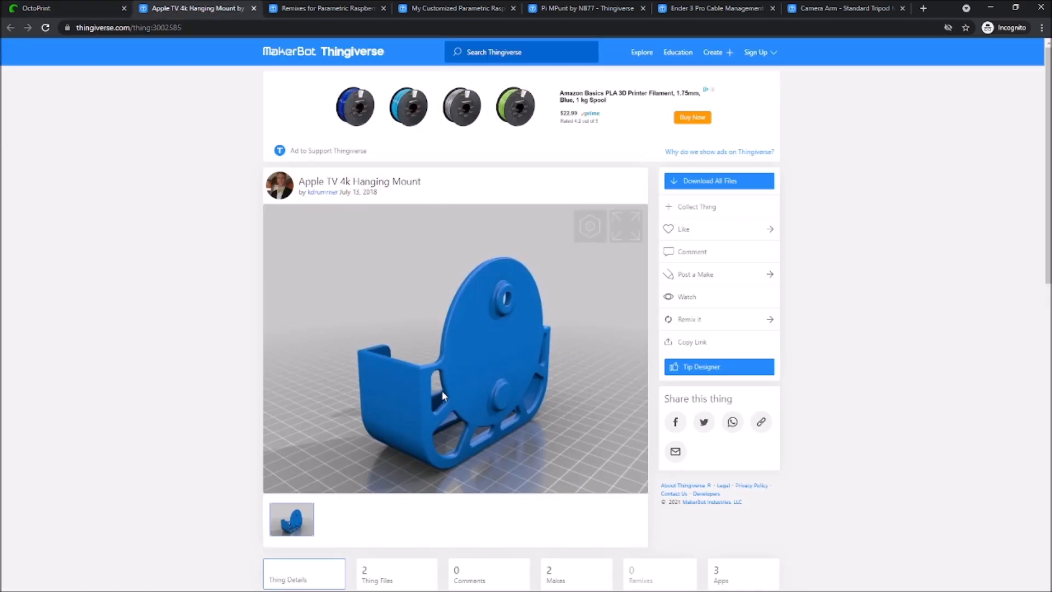
{"action": "mouse_move", "coordinate": [471, 352]}
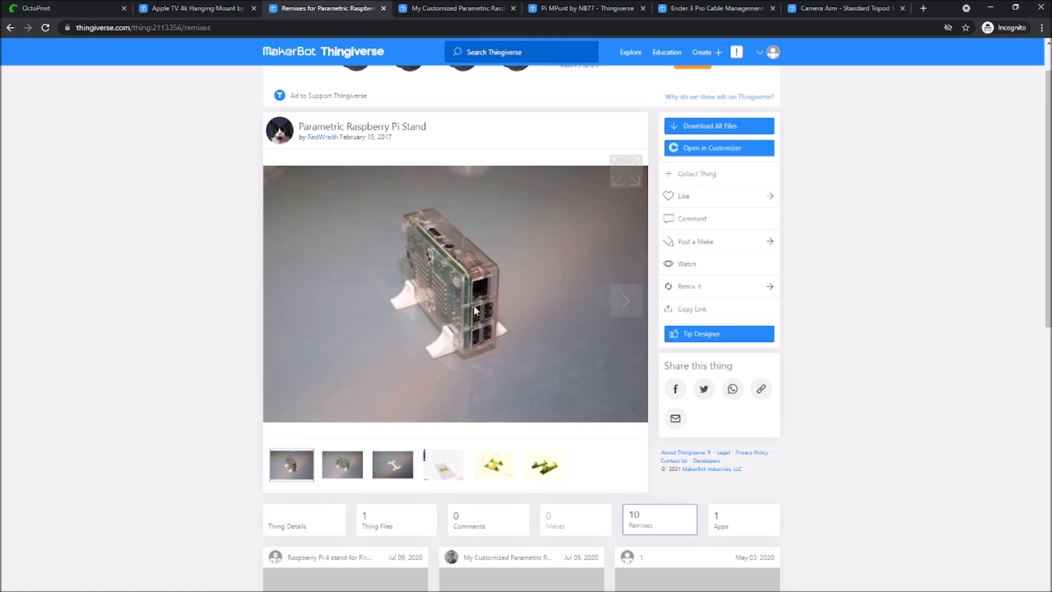
Switch to the Ender 3 Pro Cable Management Thingiverse page with its red clip render.
{"action": "scroll", "scroll_direction": "down", "scroll_amount": 3}
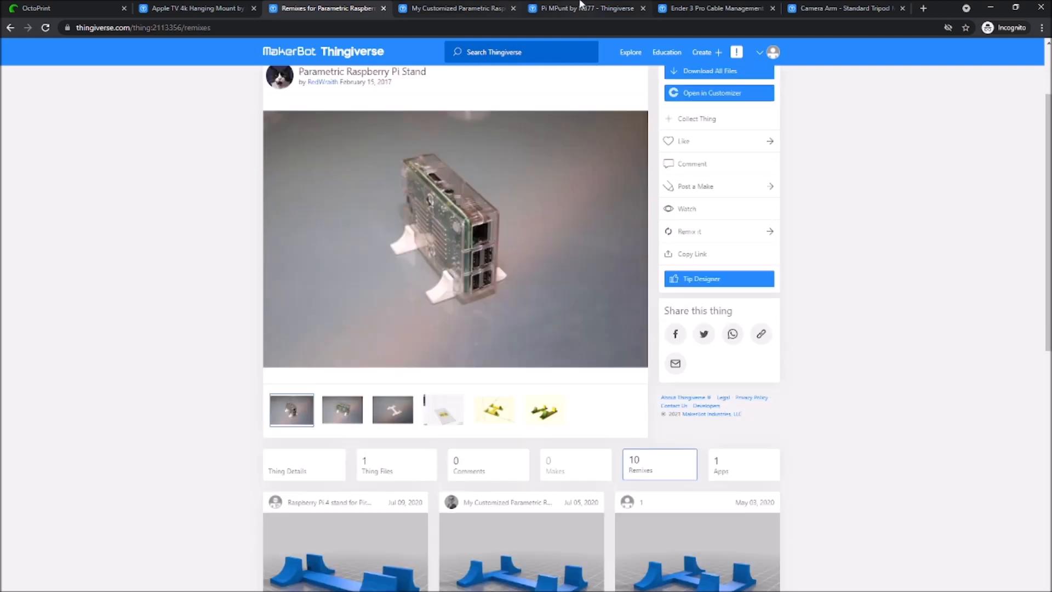
{"action": "left_click", "coordinate": [715, 7]}
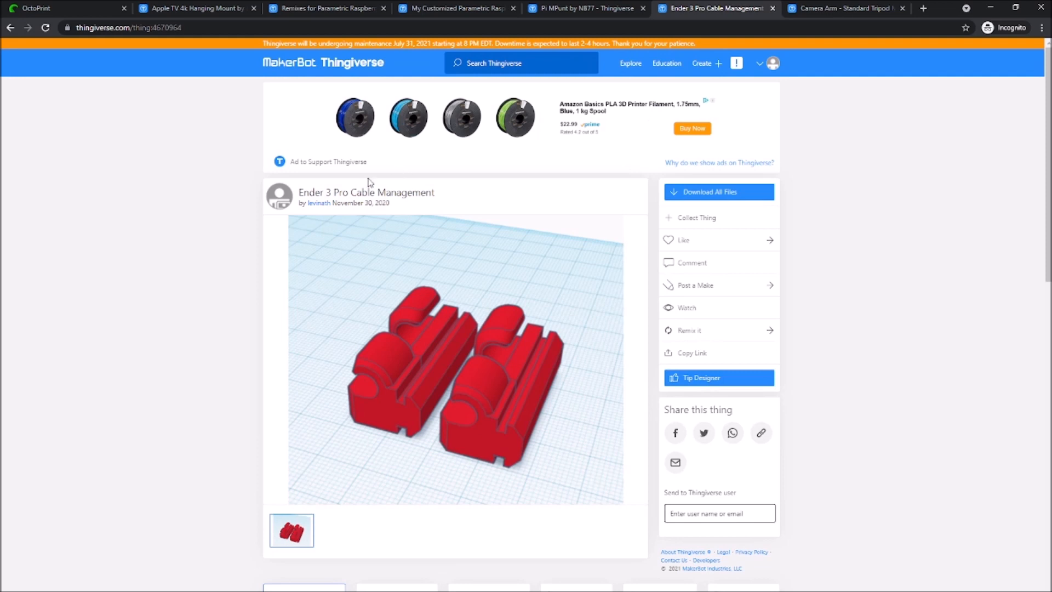
{"action": "mouse_move", "coordinate": [456, 407]}
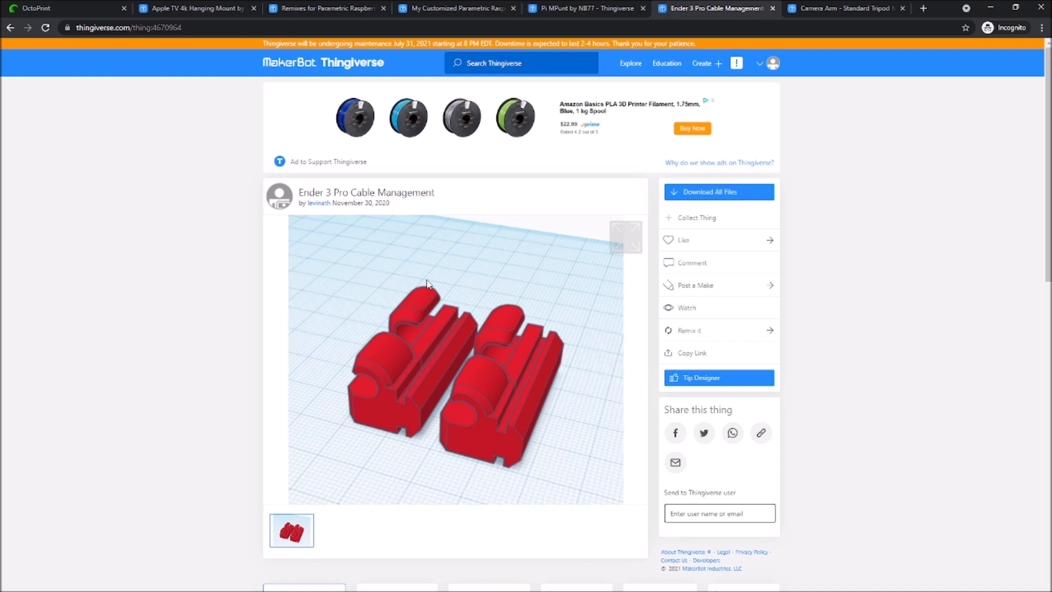
{"action": "mouse_move", "coordinate": [450, 321]}
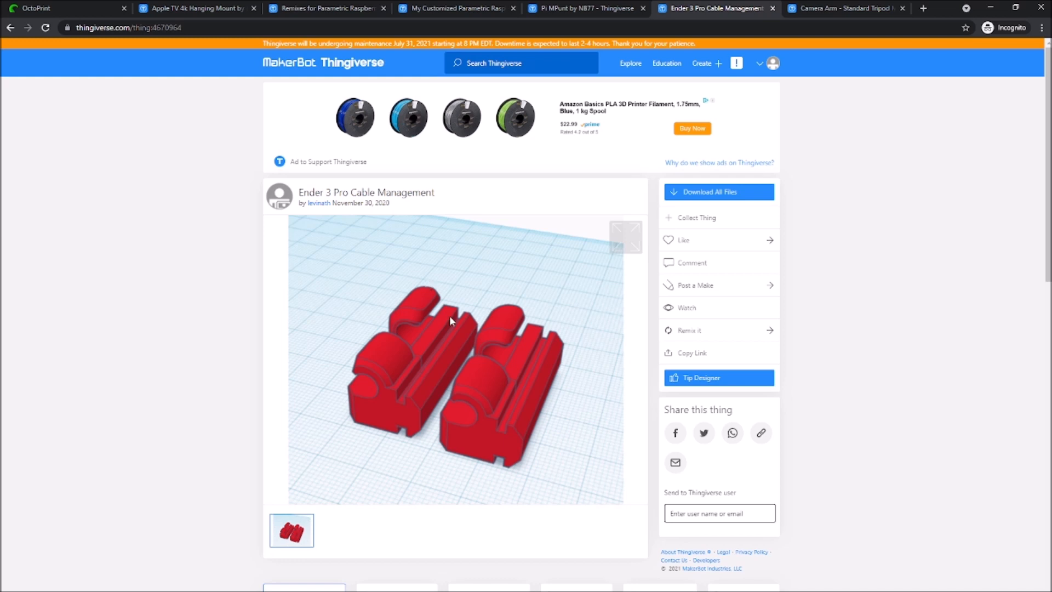
{"action": "mouse_move", "coordinate": [549, 325]}
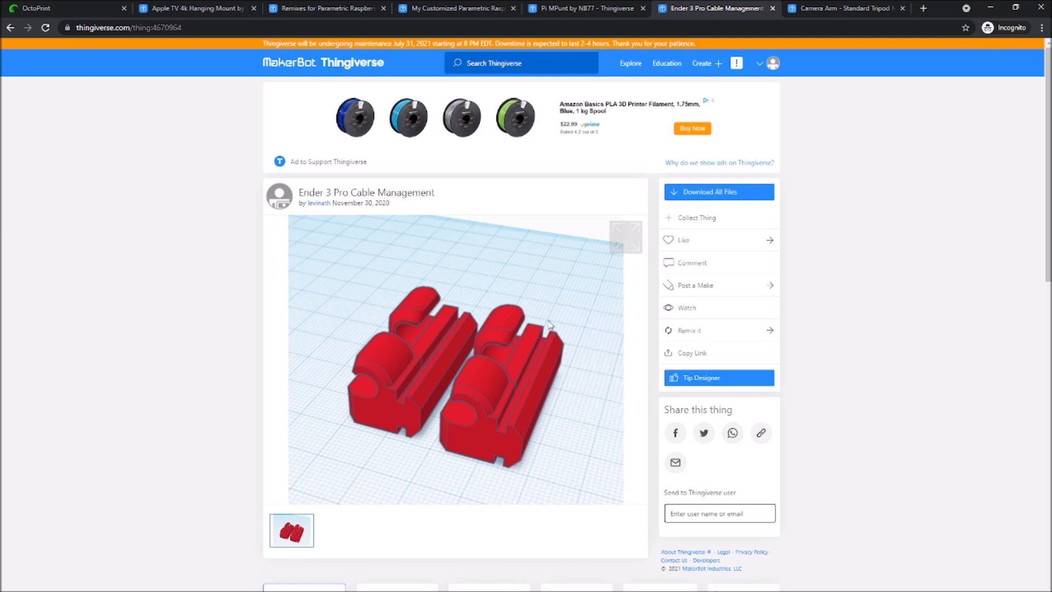
{"action": "mouse_move", "coordinate": [476, 374]}
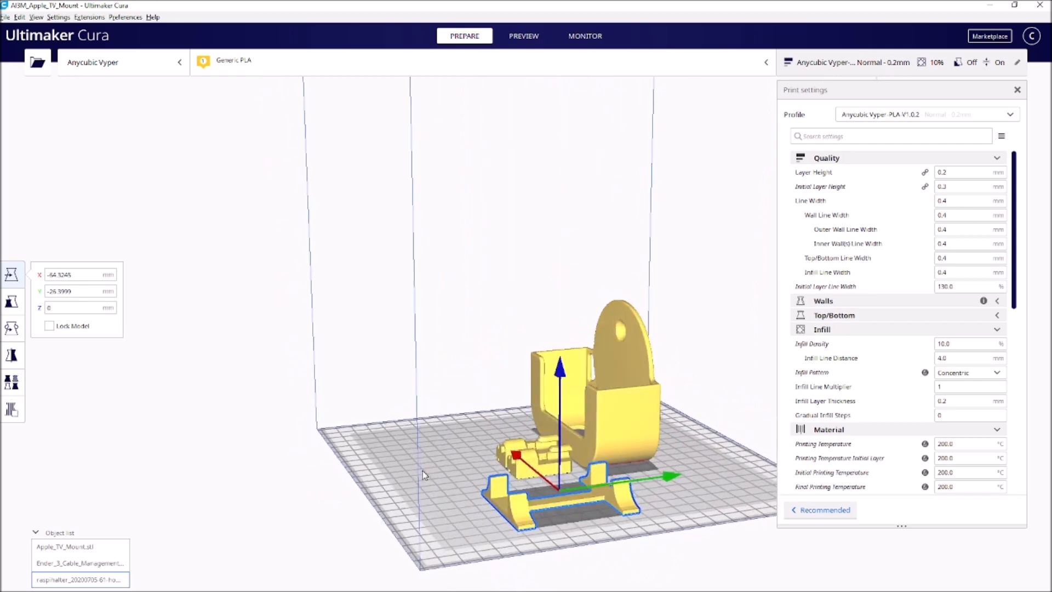
{"action": "left_click_drag", "start_coordinate": [423, 475], "coordinate": [456, 432]}
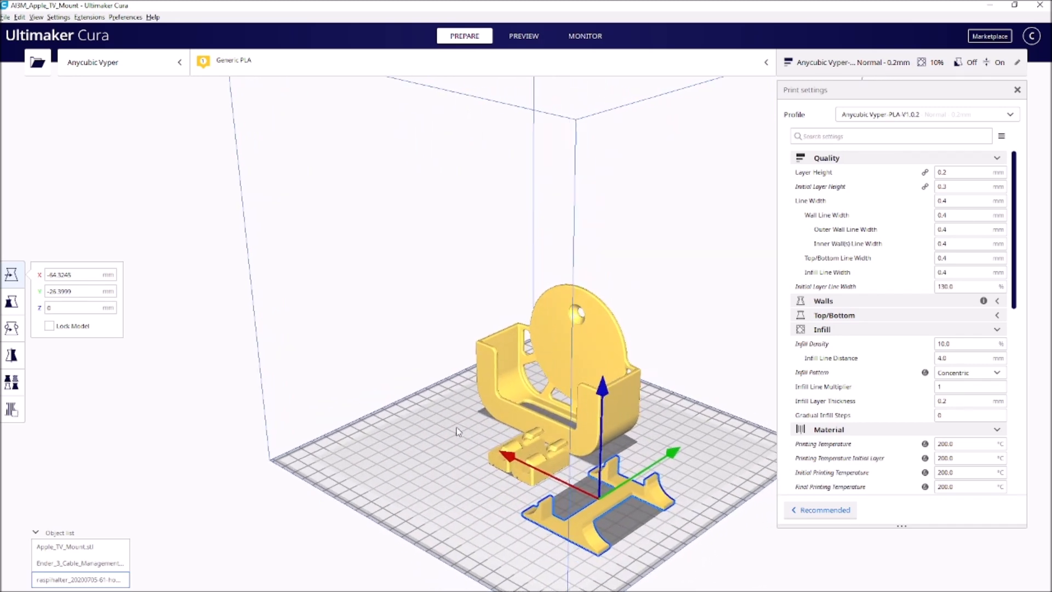
{"action": "scroll", "scroll_direction": "down", "scroll_amount": 3}
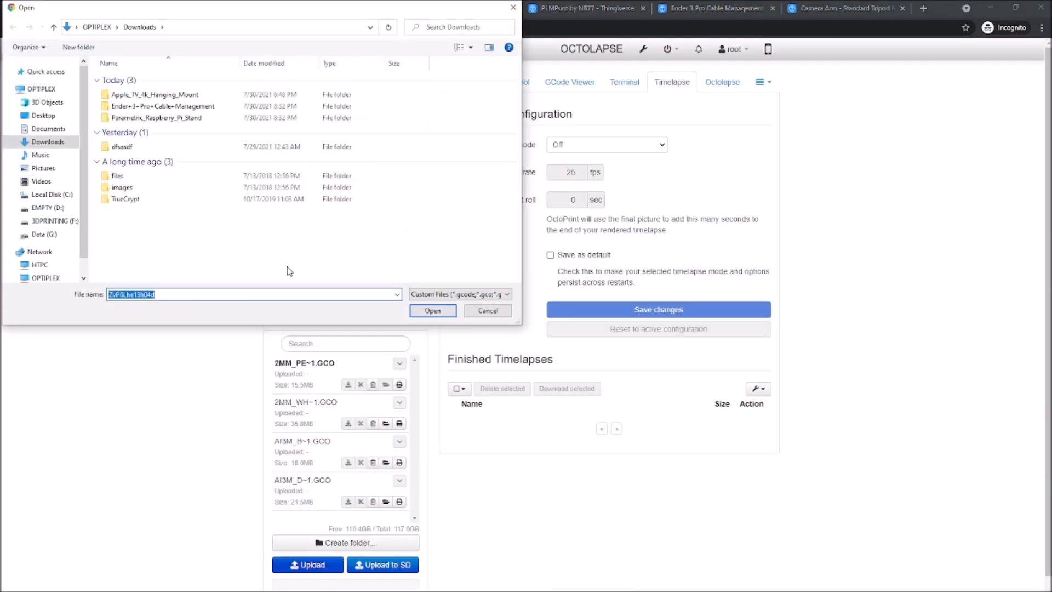
Upload parts.gcode from the Desktop so it becomes the loaded job file.
{"action": "left_click", "coordinate": [43, 115]}
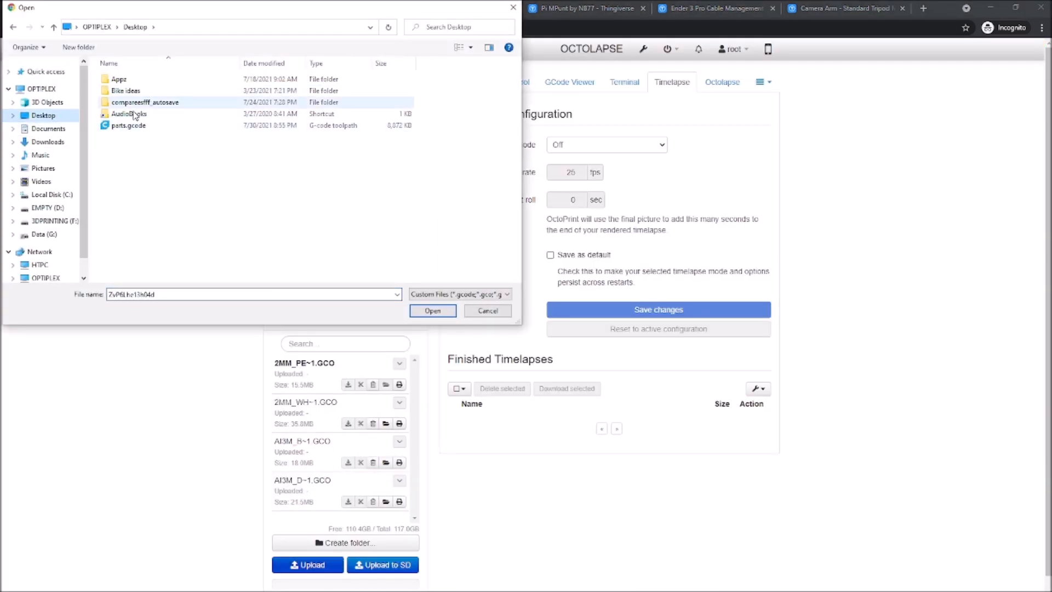
{"action": "left_click", "coordinate": [127, 125]}
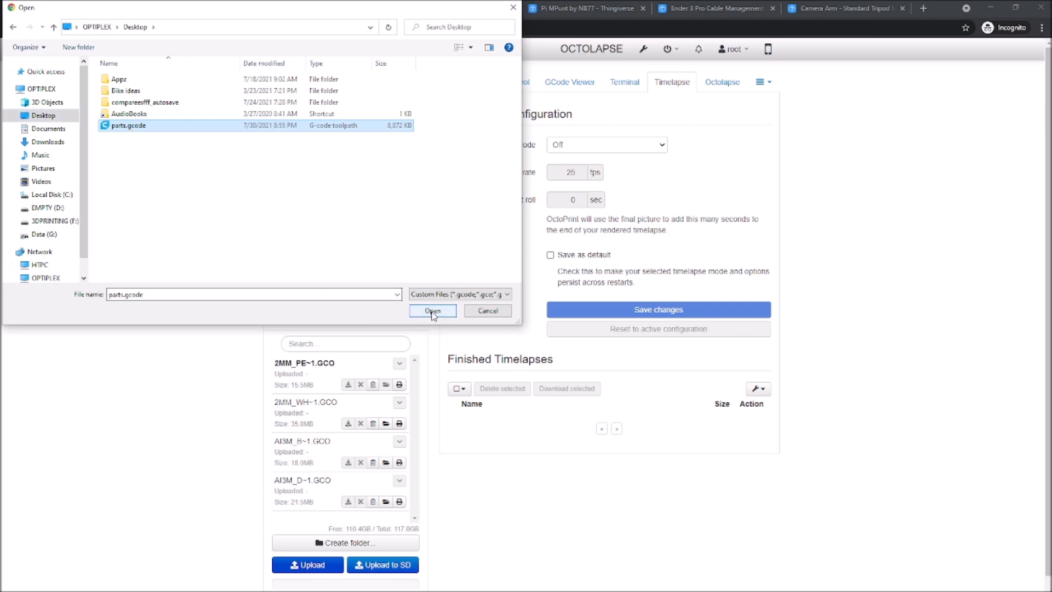
{"action": "left_click", "coordinate": [432, 310]}
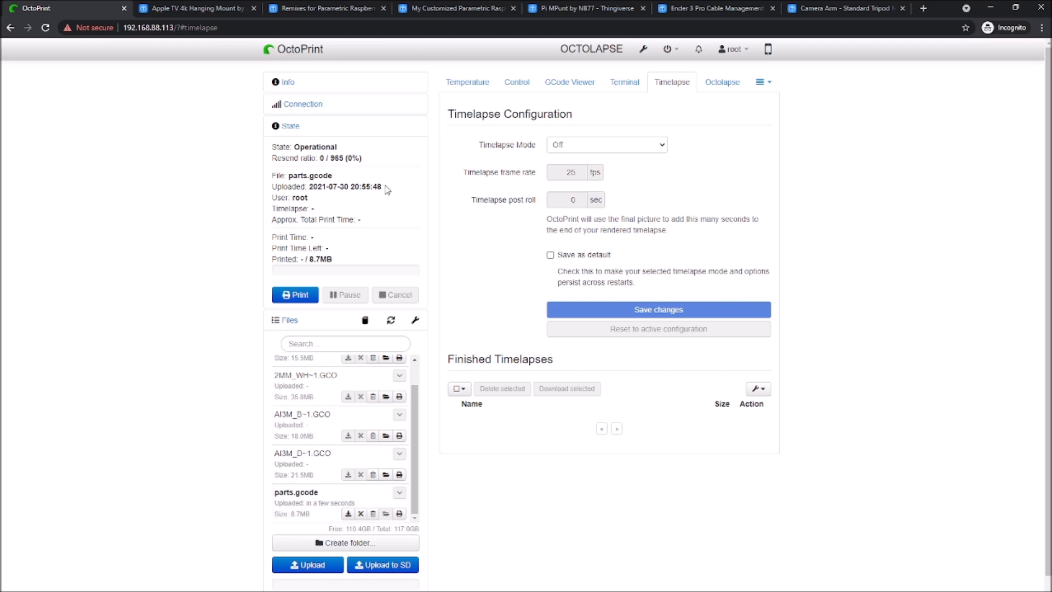
{"action": "mouse_move", "coordinate": [595, 318]}
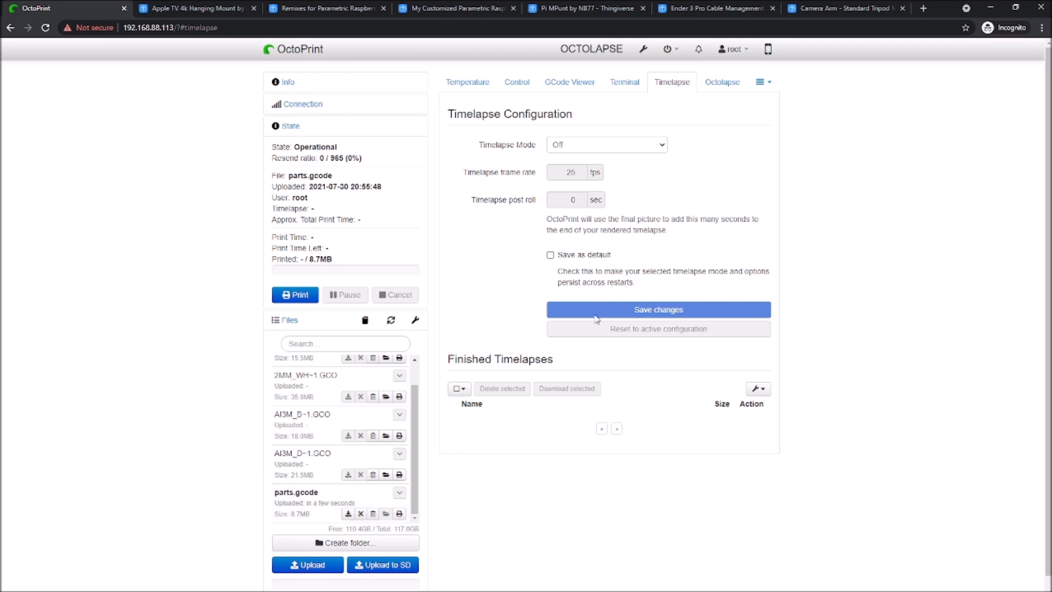
{"action": "mouse_move", "coordinate": [381, 291]}
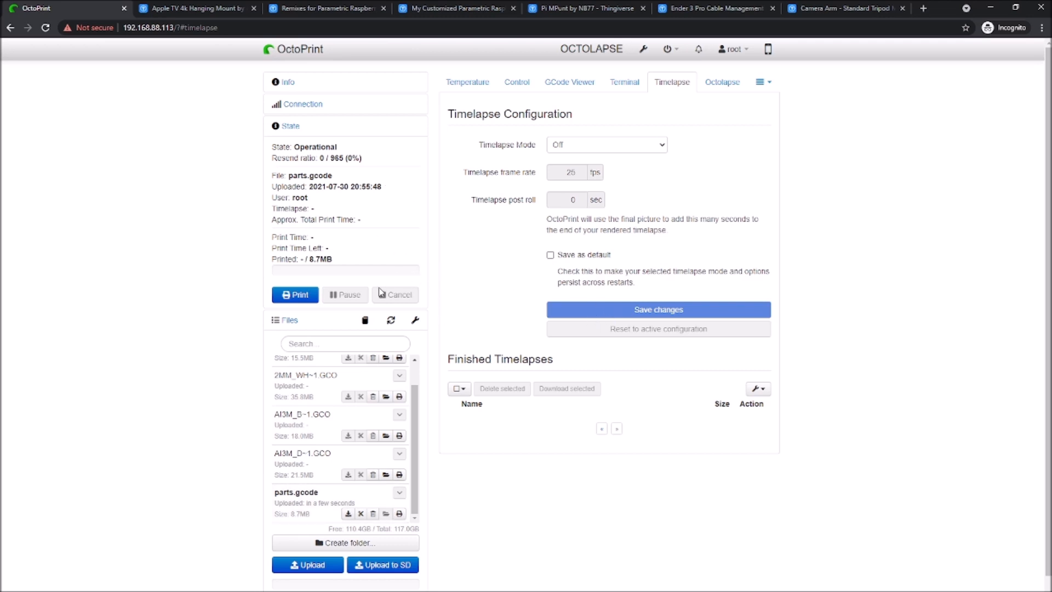
Preheat the hotend and bed with the Set PLA temperature preset.
{"action": "left_click", "coordinate": [467, 82]}
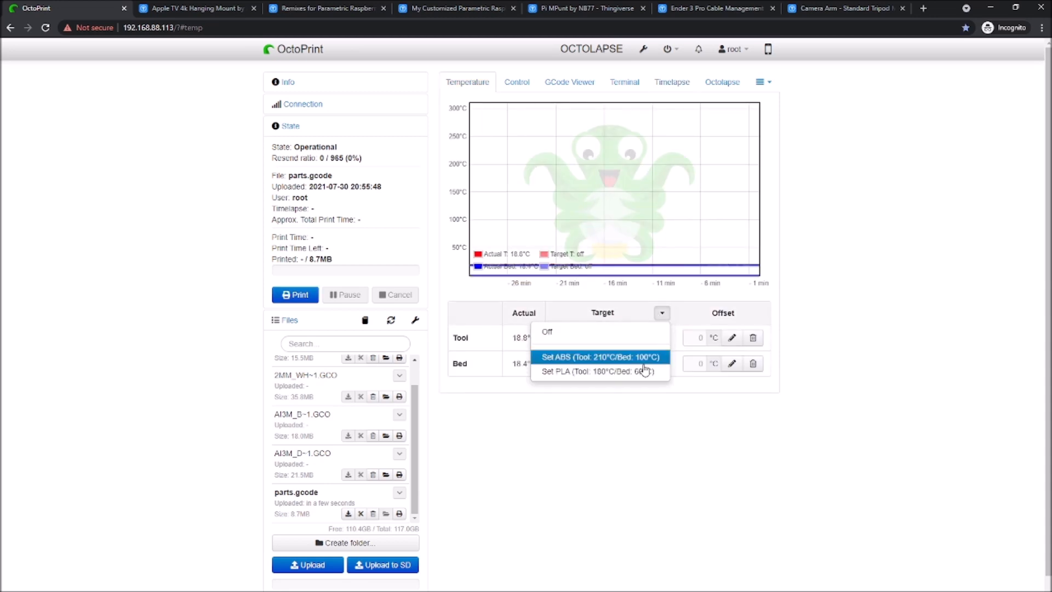
{"action": "left_click", "coordinate": [601, 356]}
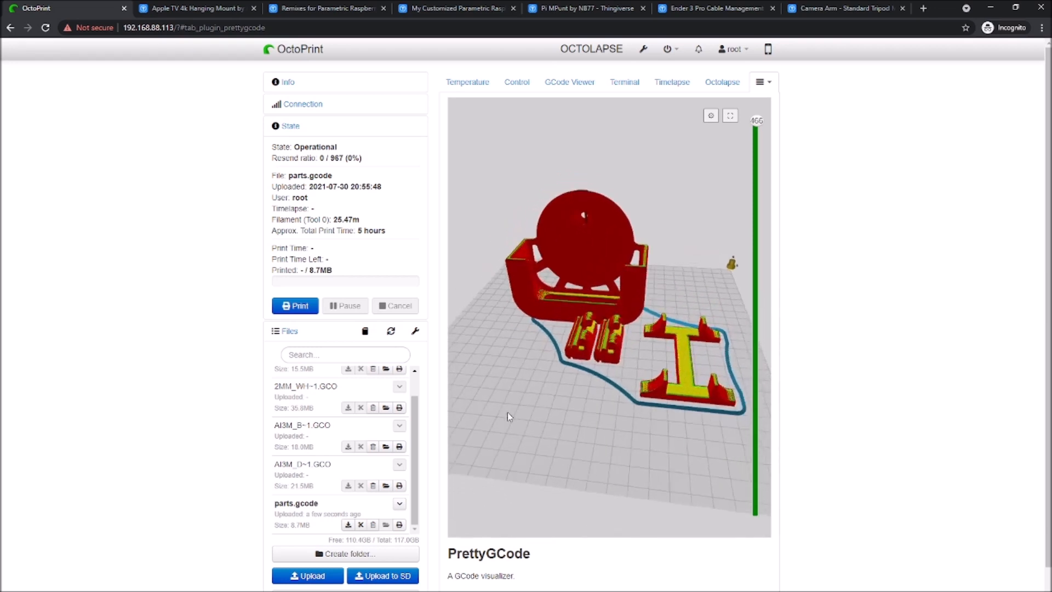
Rotate the parts.gcode toolpath preview sideways, then return to the temperature graph.
{"action": "left_click_drag", "start_coordinate": [508, 417], "coordinate": [612, 417]}
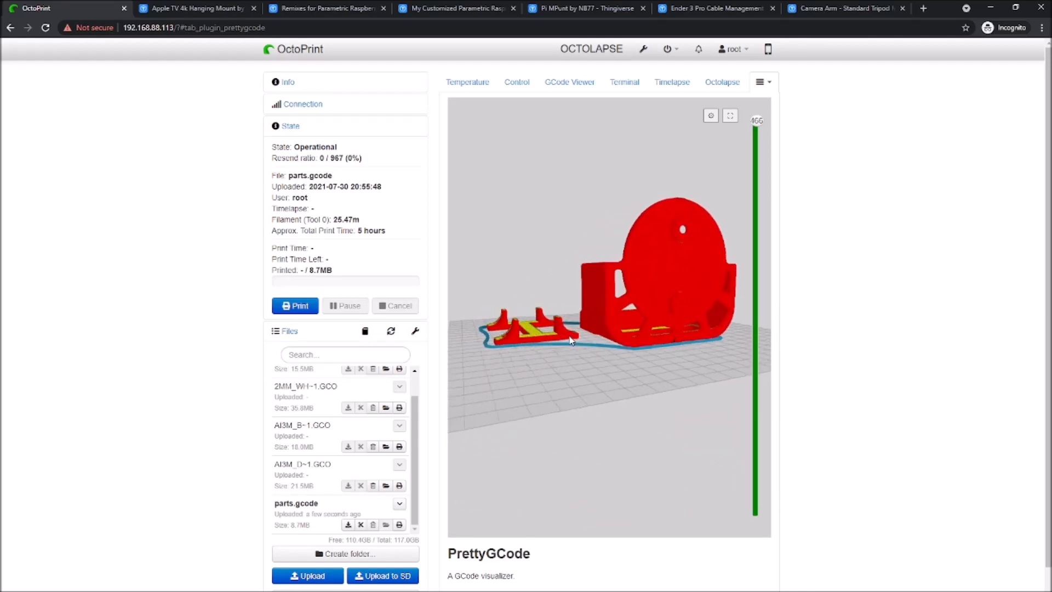
{"action": "left_click", "coordinate": [467, 82]}
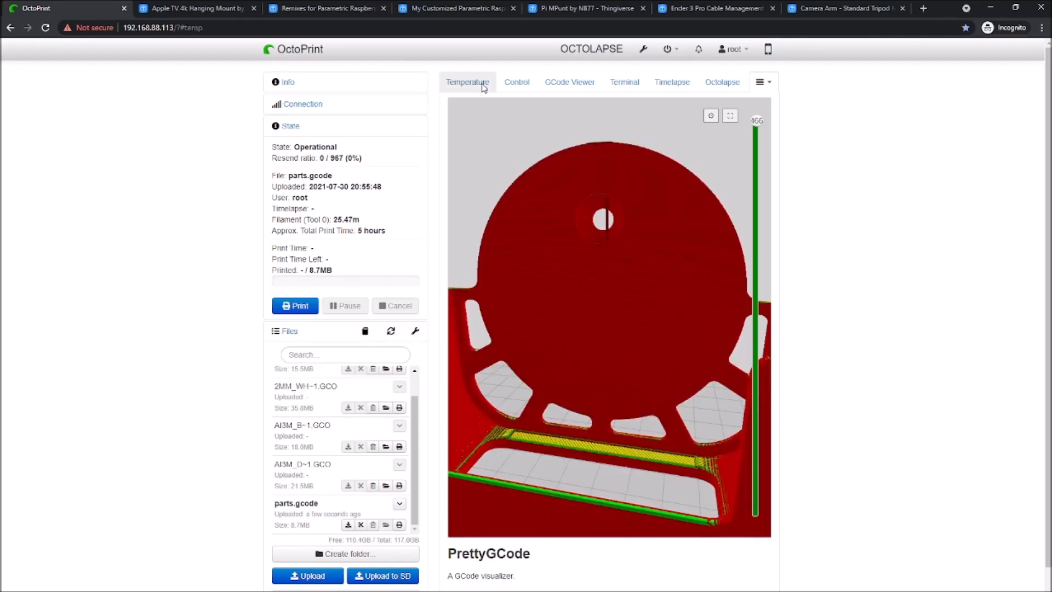
{"action": "left_click", "coordinate": [467, 82]}
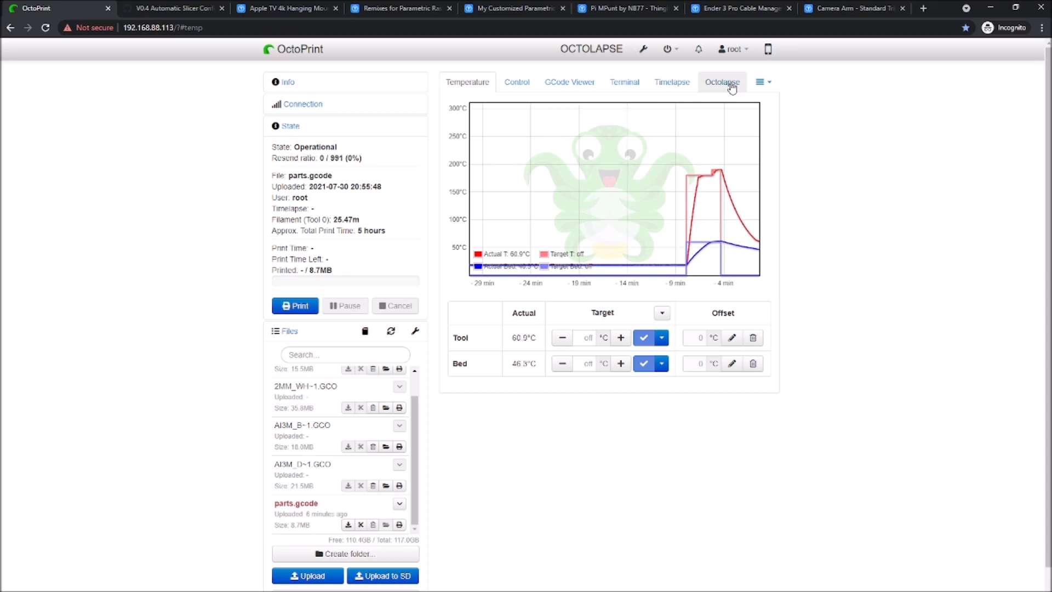
Glance at Octolapse, start printing parts.gcode and show the live webcam feed.
{"action": "left_click", "coordinate": [722, 82]}
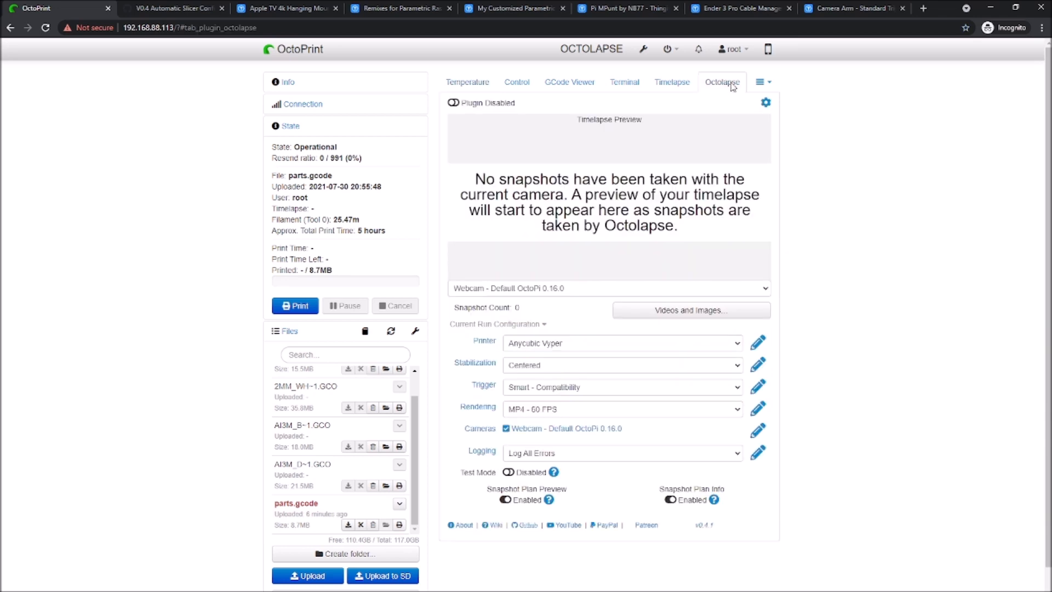
{"action": "left_click", "coordinate": [467, 82]}
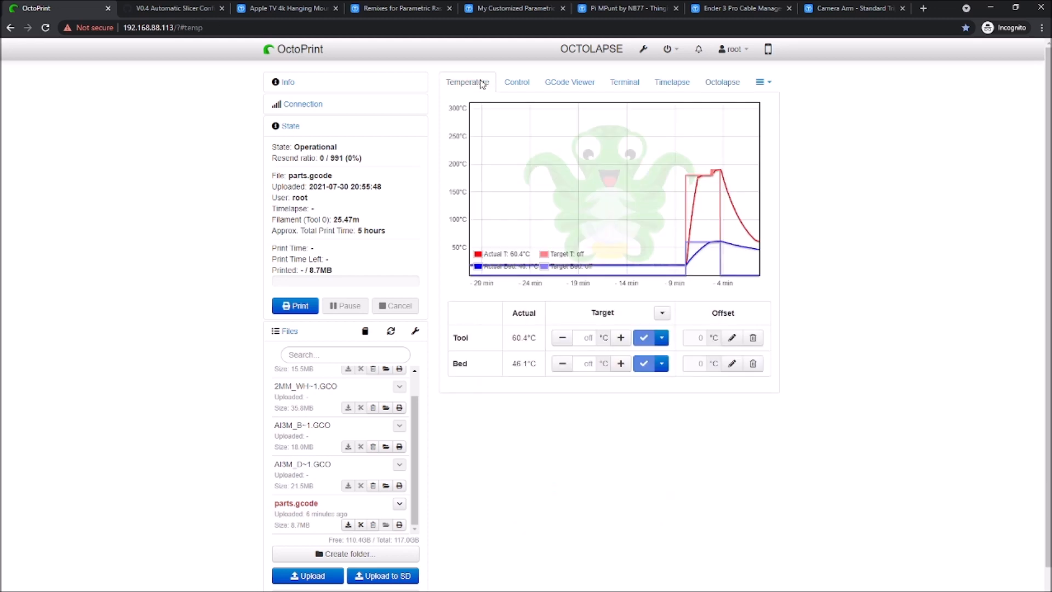
{"action": "mouse_move", "coordinate": [295, 306]}
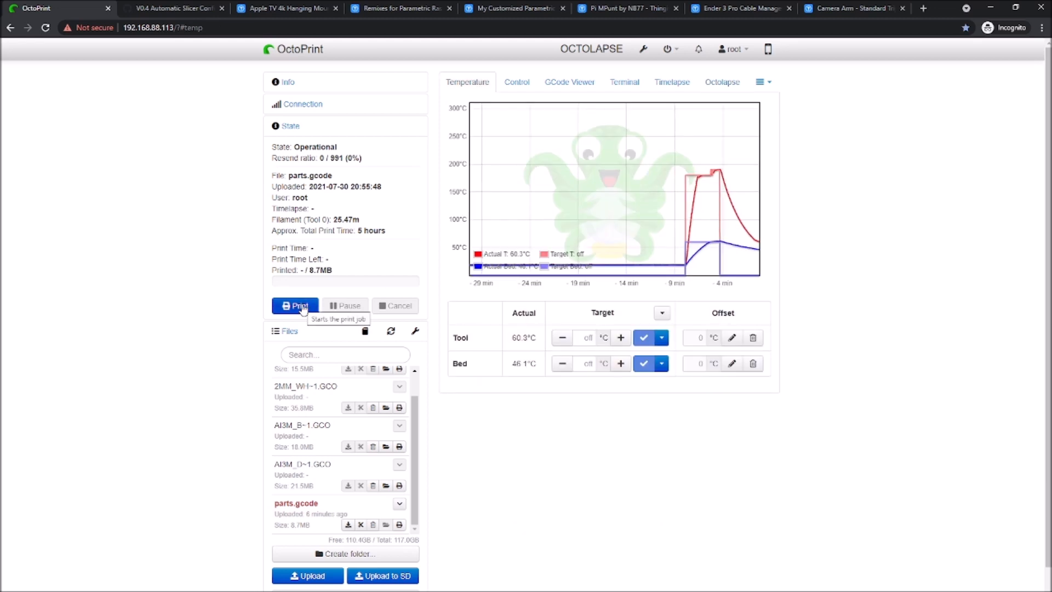
{"action": "left_click", "coordinate": [295, 305]}
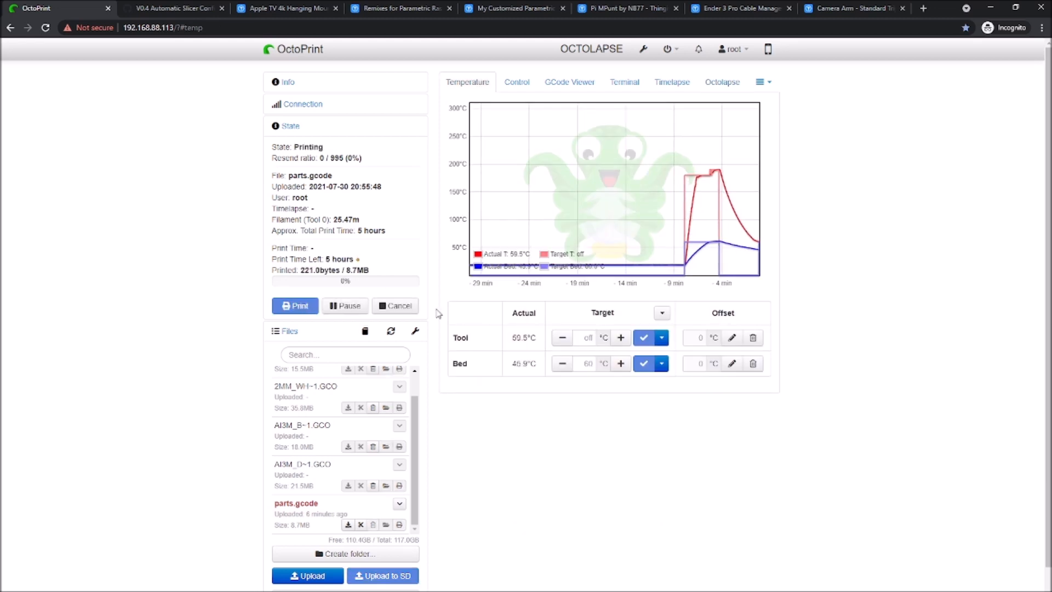
{"action": "left_click", "coordinate": [516, 82]}
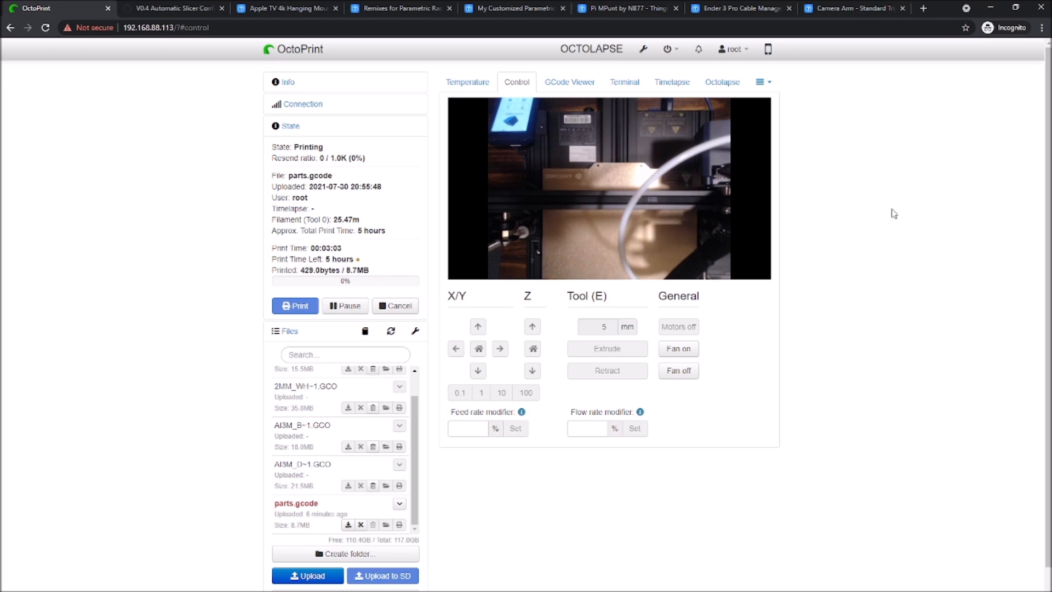
{"action": "mouse_move", "coordinate": [962, 222]}
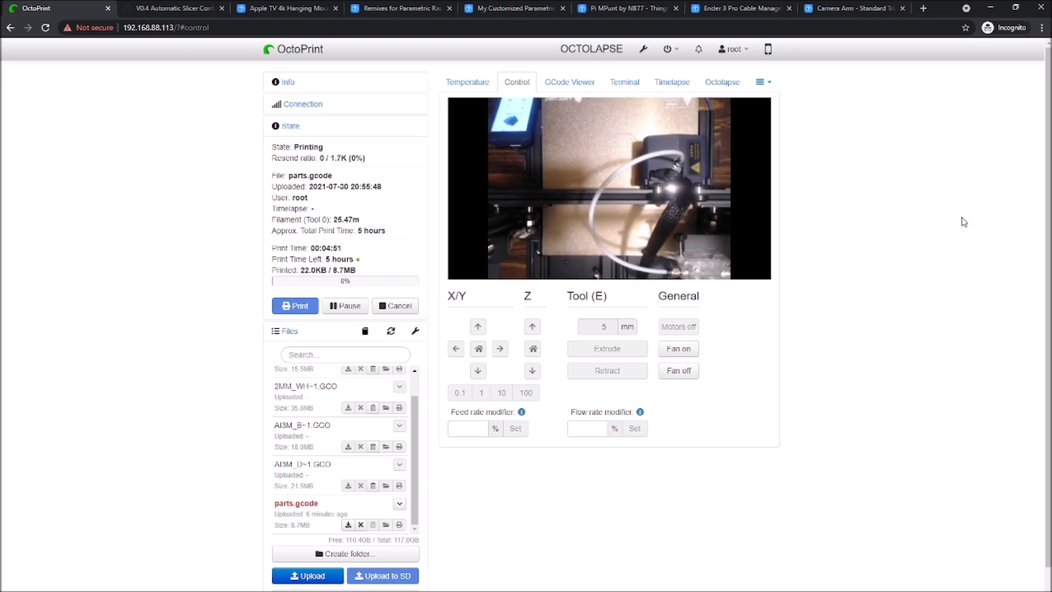